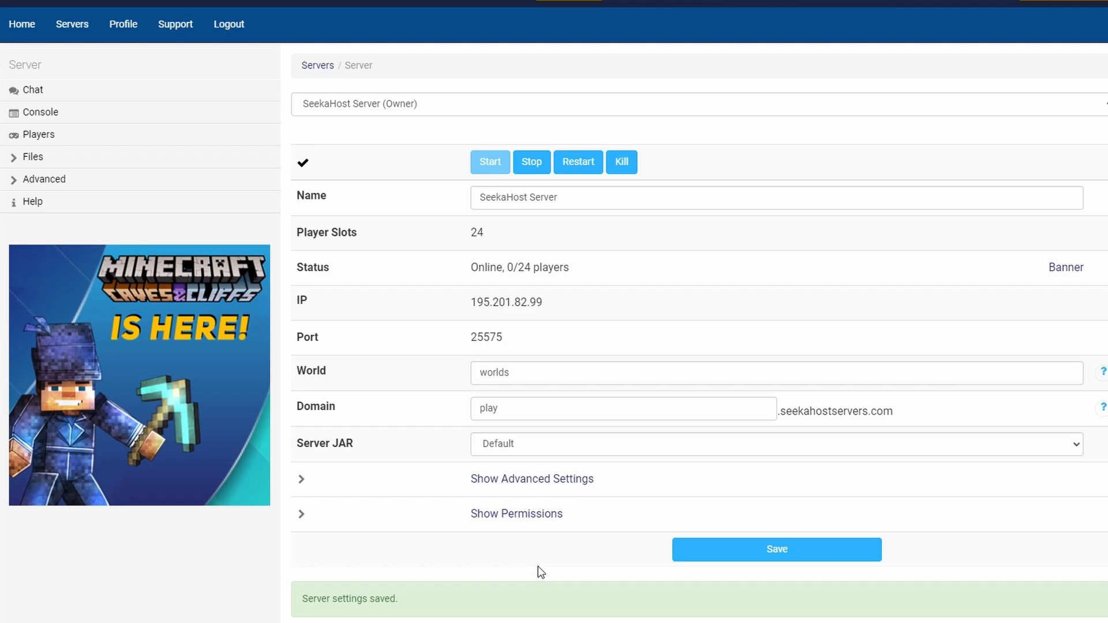
mouse_move(560, 460)
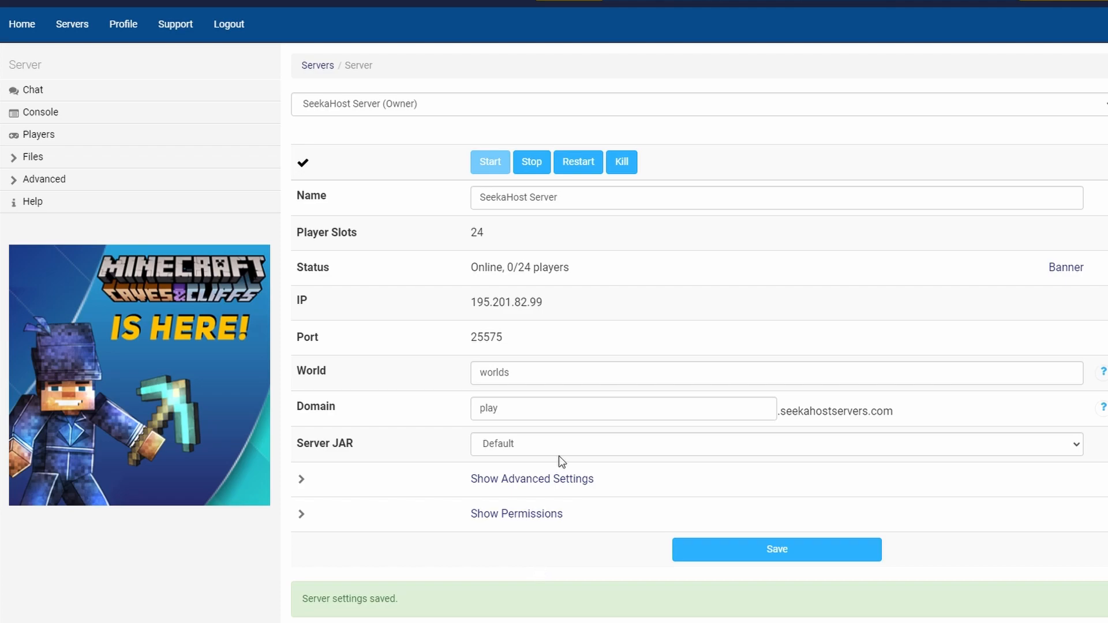
mouse_move(532, 167)
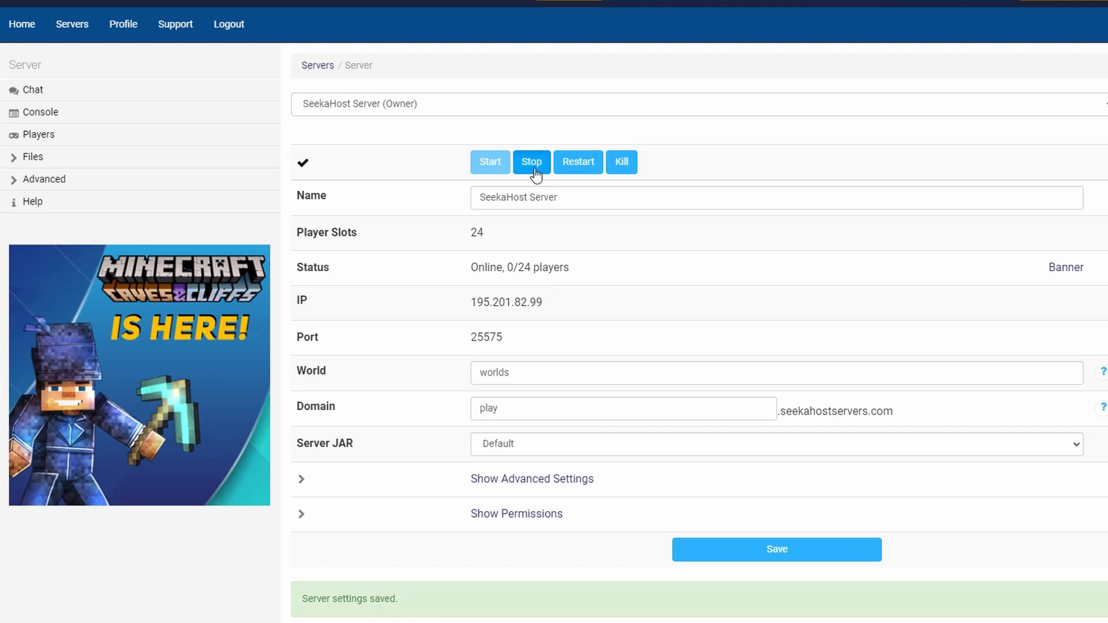
Stop the server and expand the Files section in the sidebar.
left_click(531, 162)
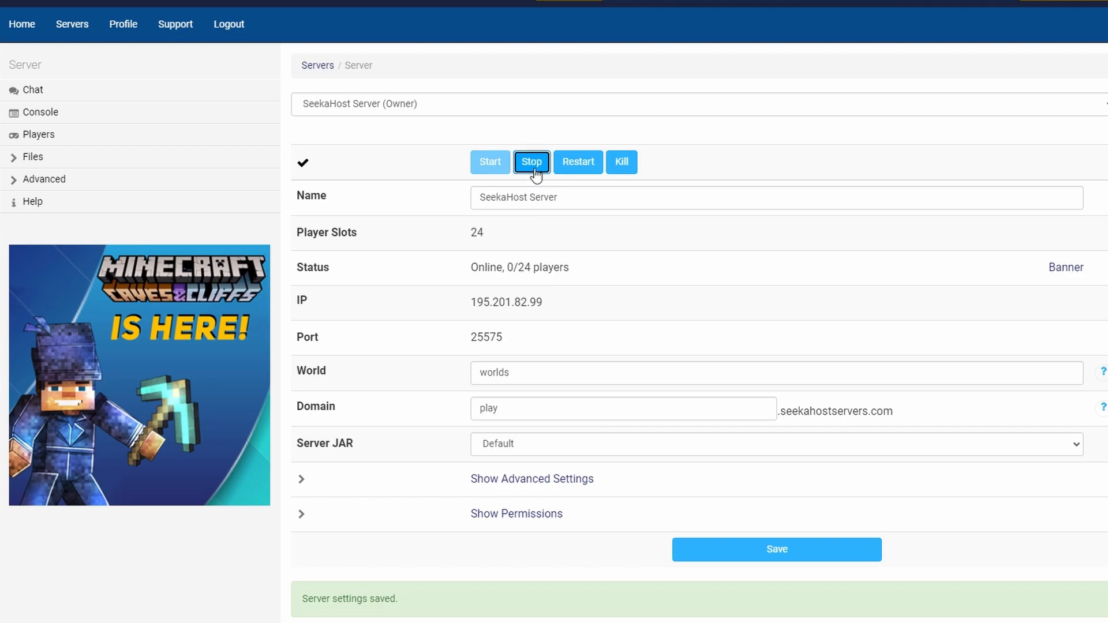
left_click(532, 162)
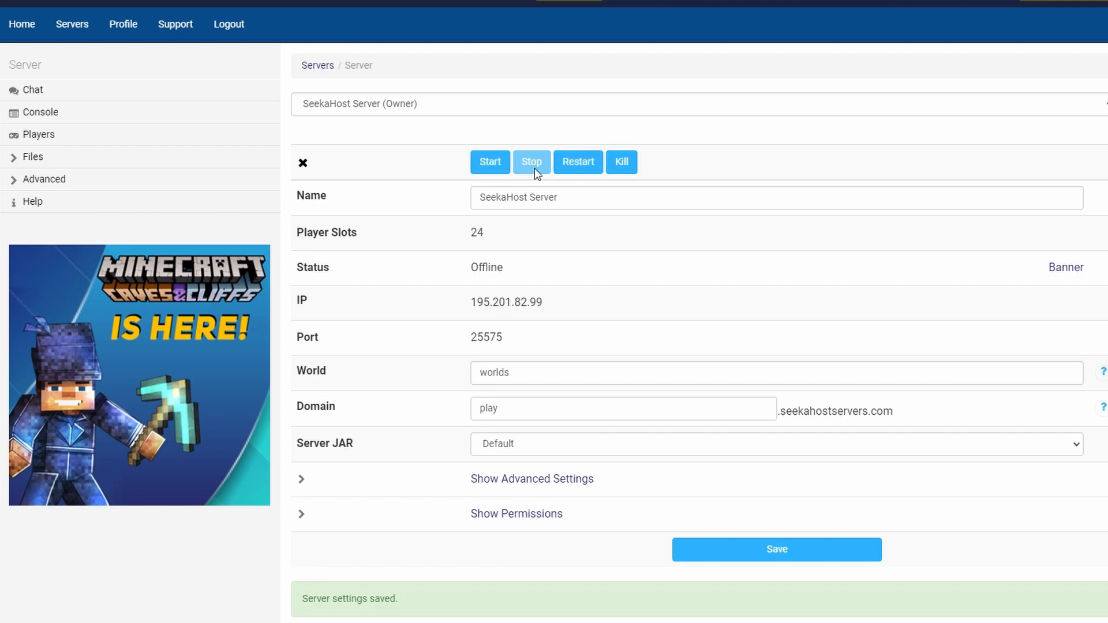
left_click(33, 157)
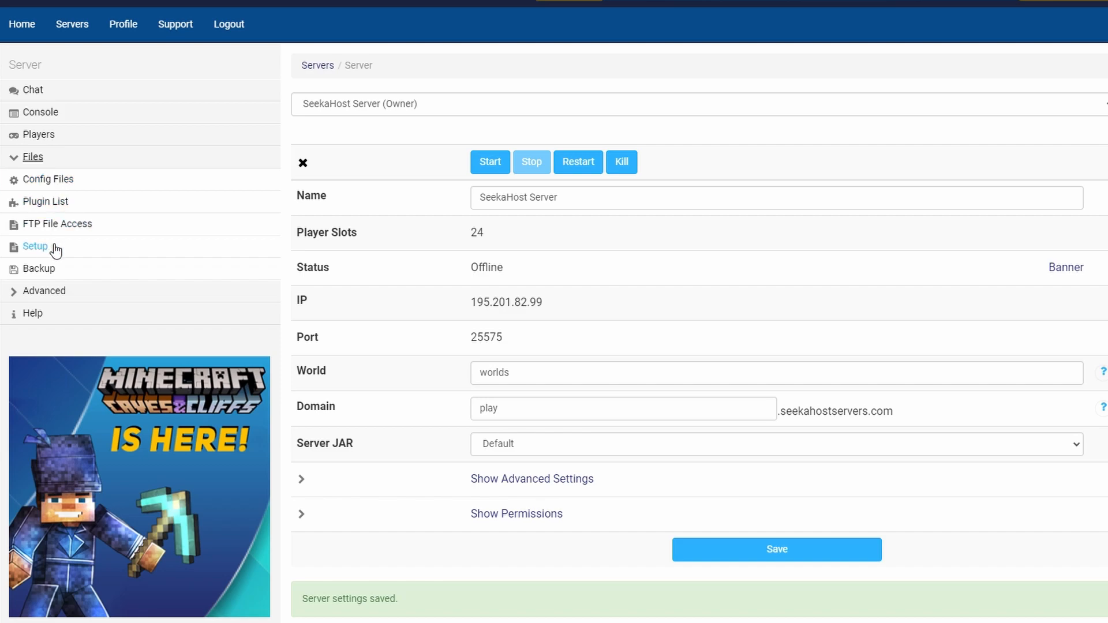
Apply the Clean Mod Directories and Plugins setup with Delete All Server Files ticked.
left_click(34, 246)
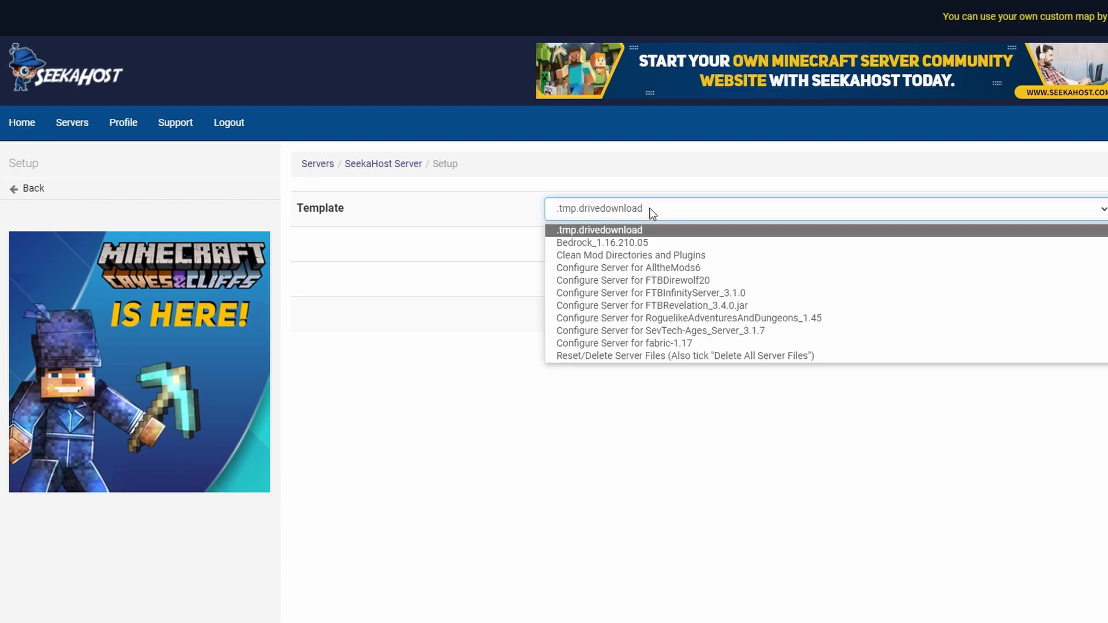
left_click(627, 256)
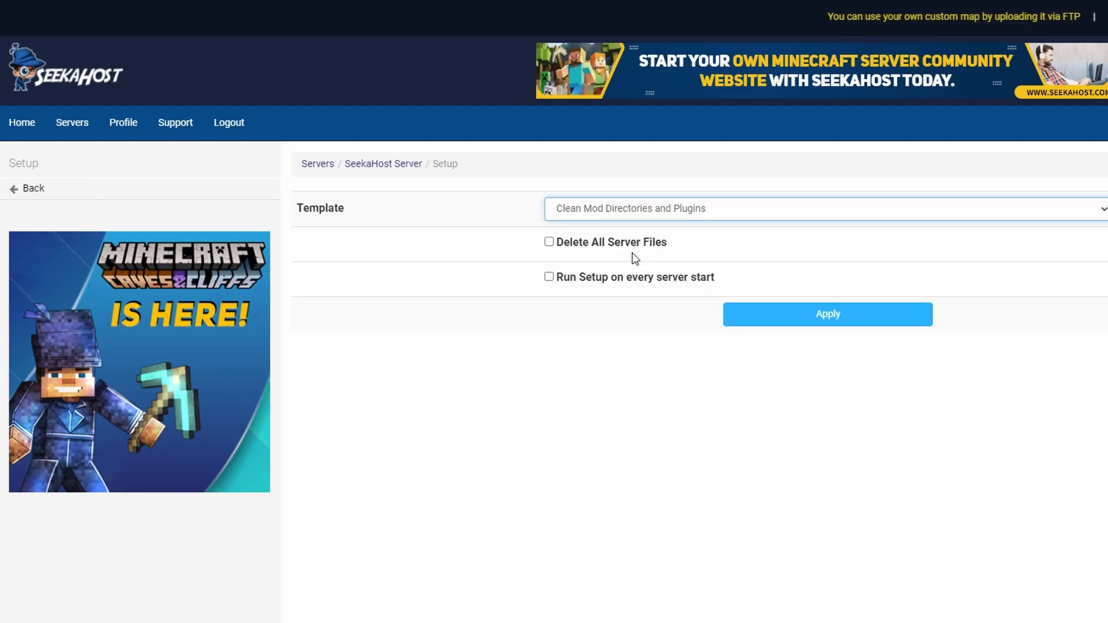
left_click(548, 242)
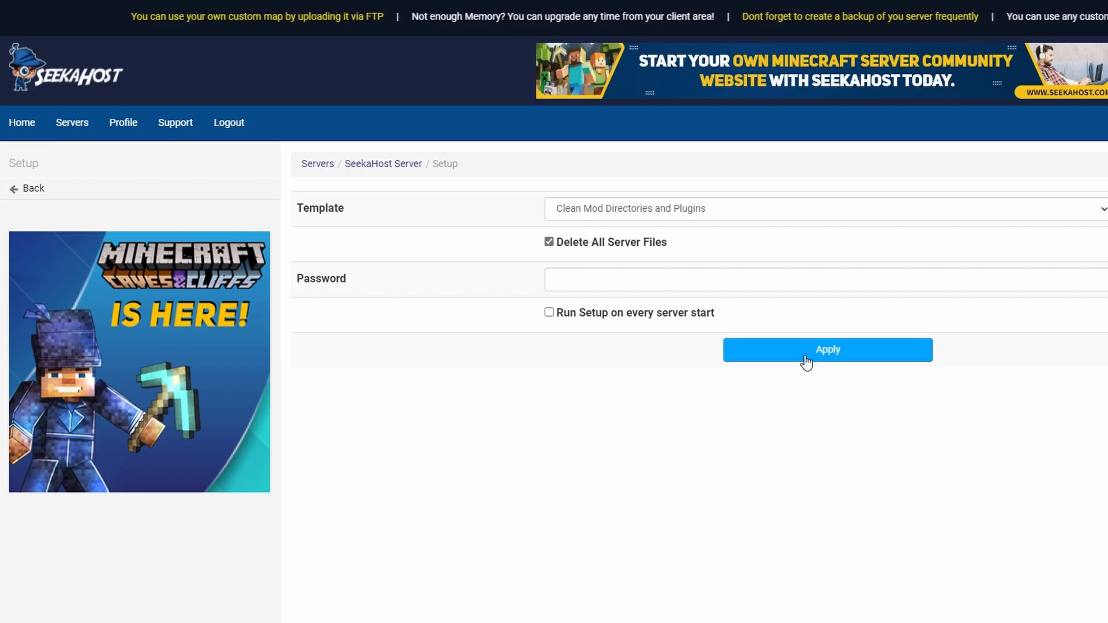
left_click(827, 349)
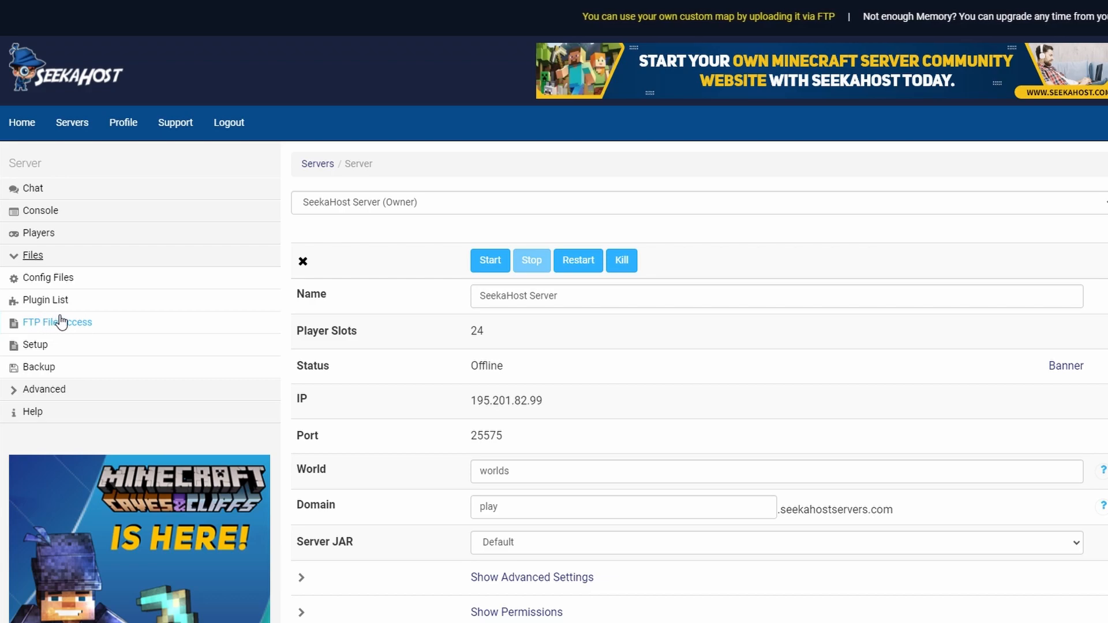
Delete all files and folders in FTP File Access, then return to the server overview.
left_click(56, 322)
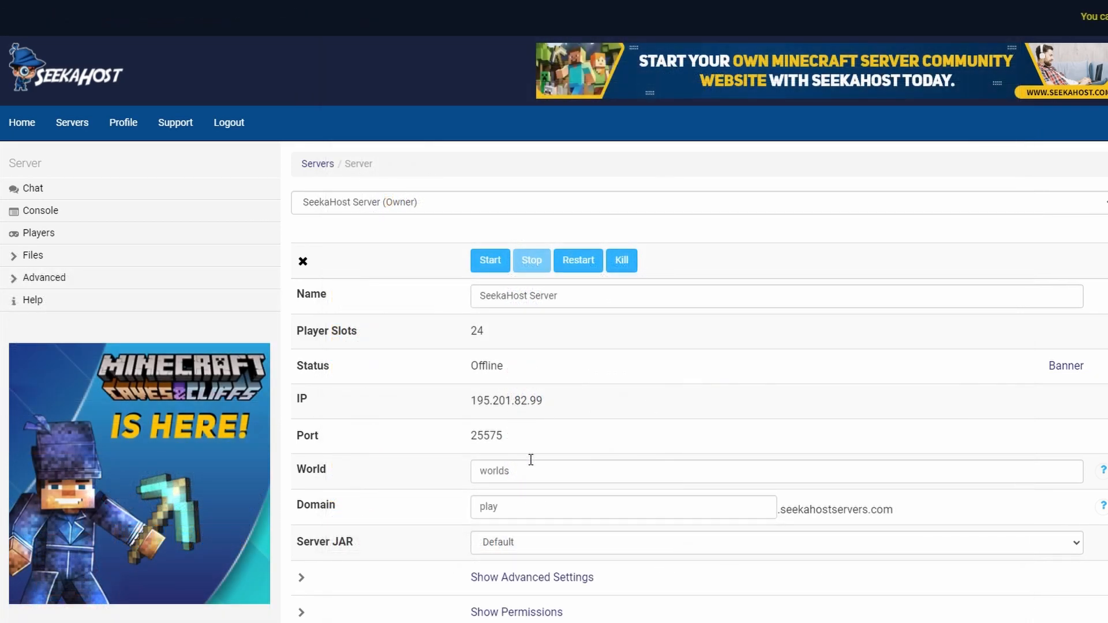
left_click(33, 255)
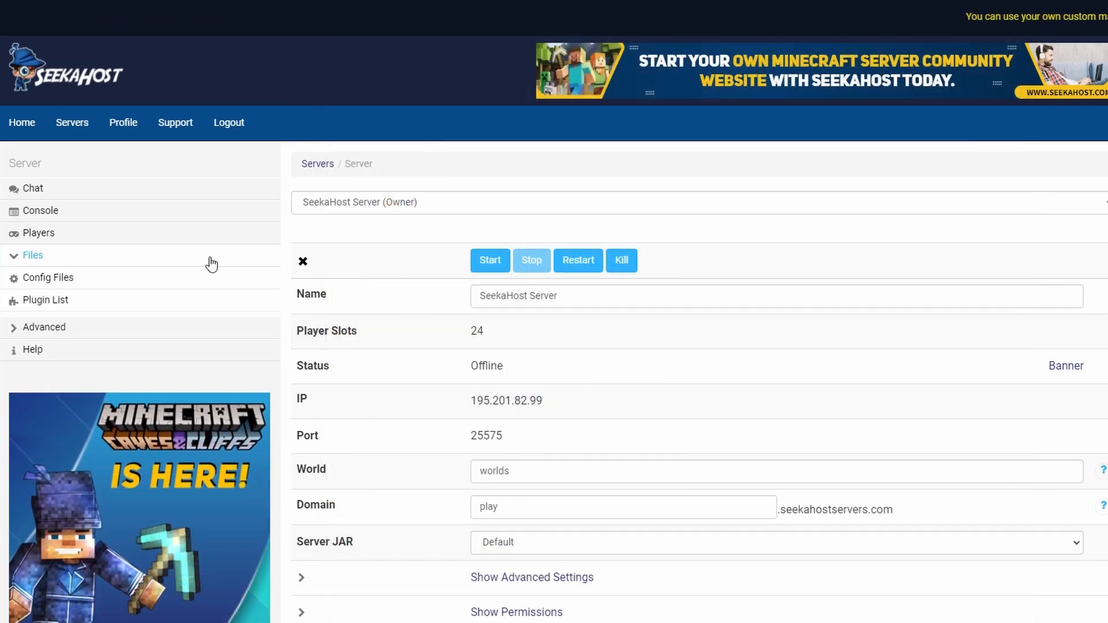
left_click(33, 255)
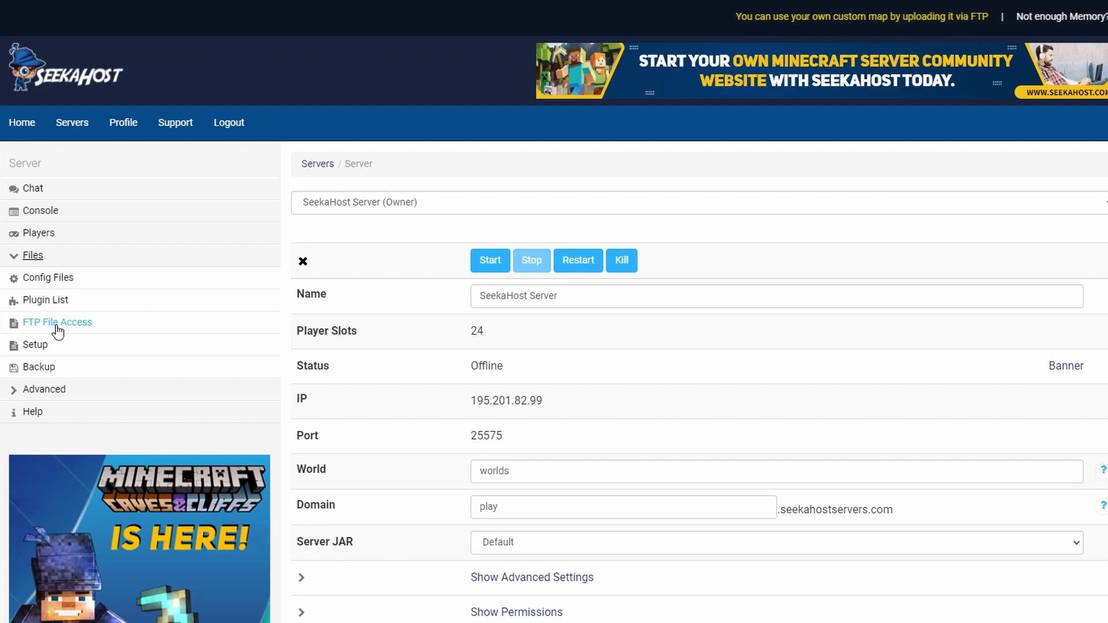
left_click(57, 322)
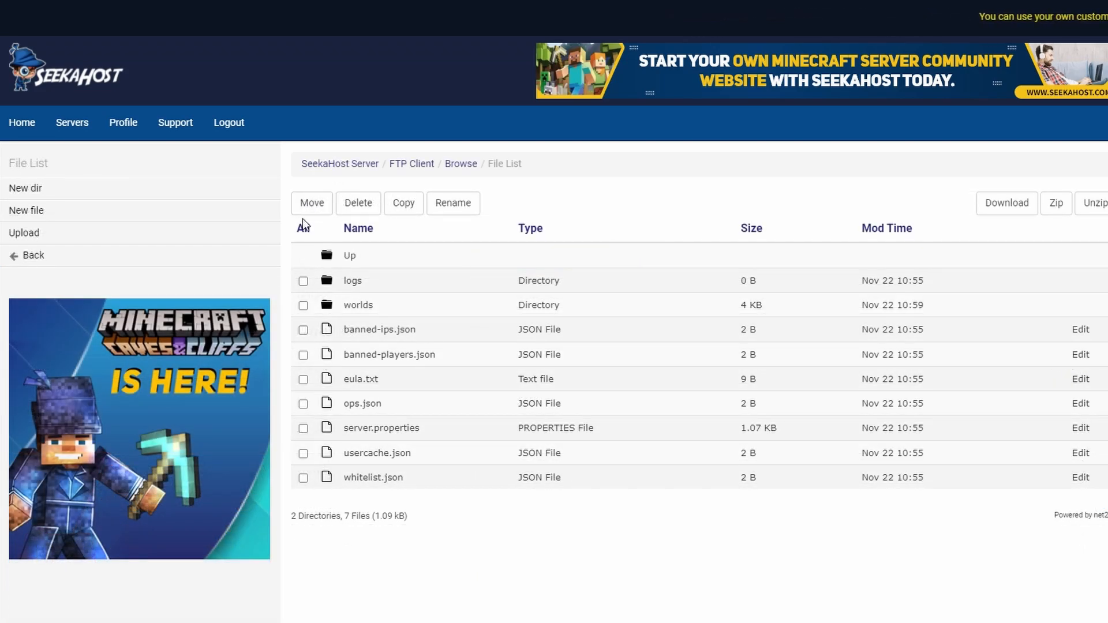
left_click(303, 228)
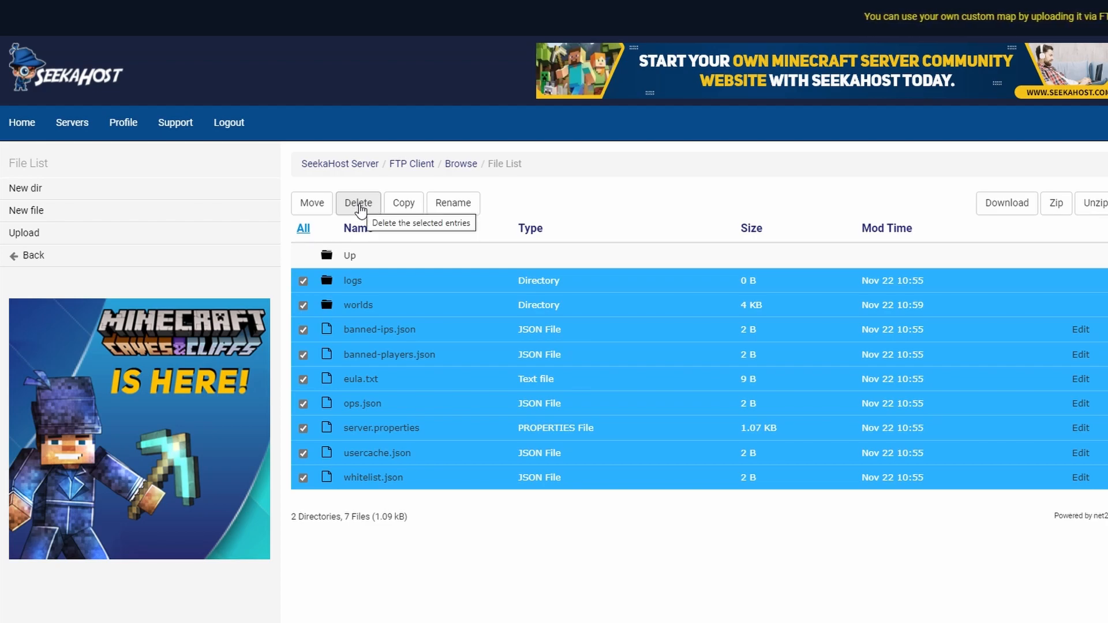
left_click(358, 202)
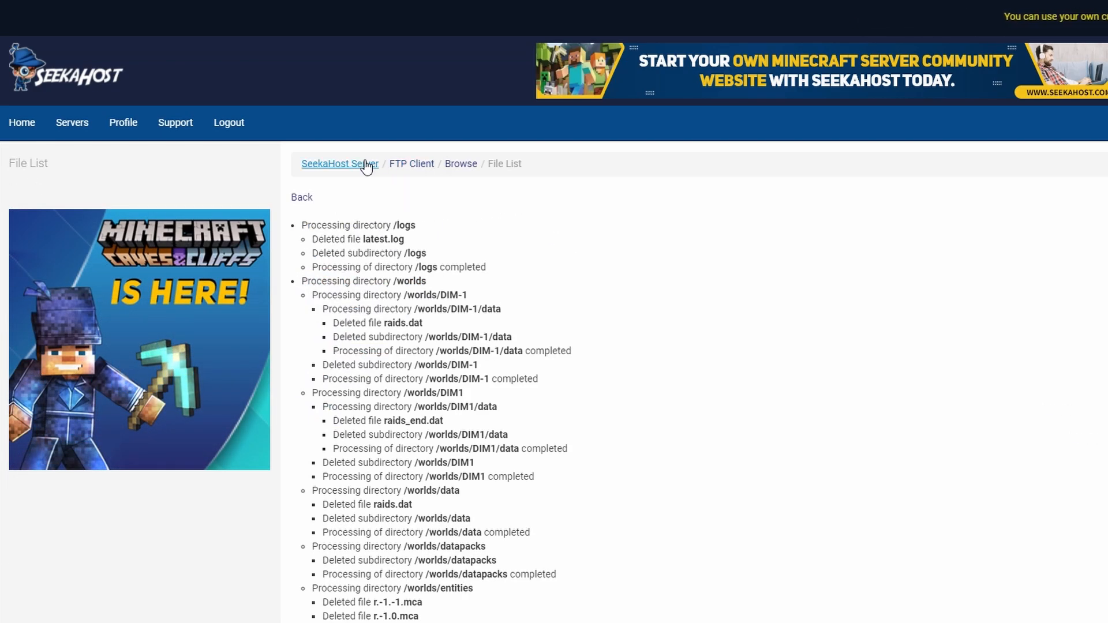
left_click(340, 164)
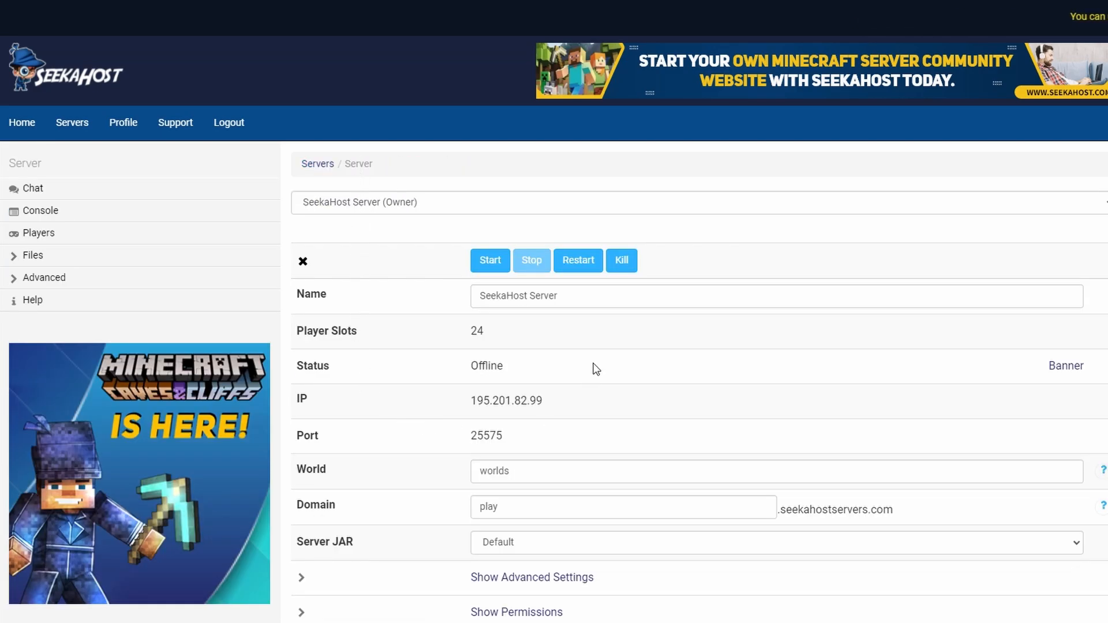
Set the Server JAR to Bedrock, start the server, and select its IP address.
scroll("down", 3)
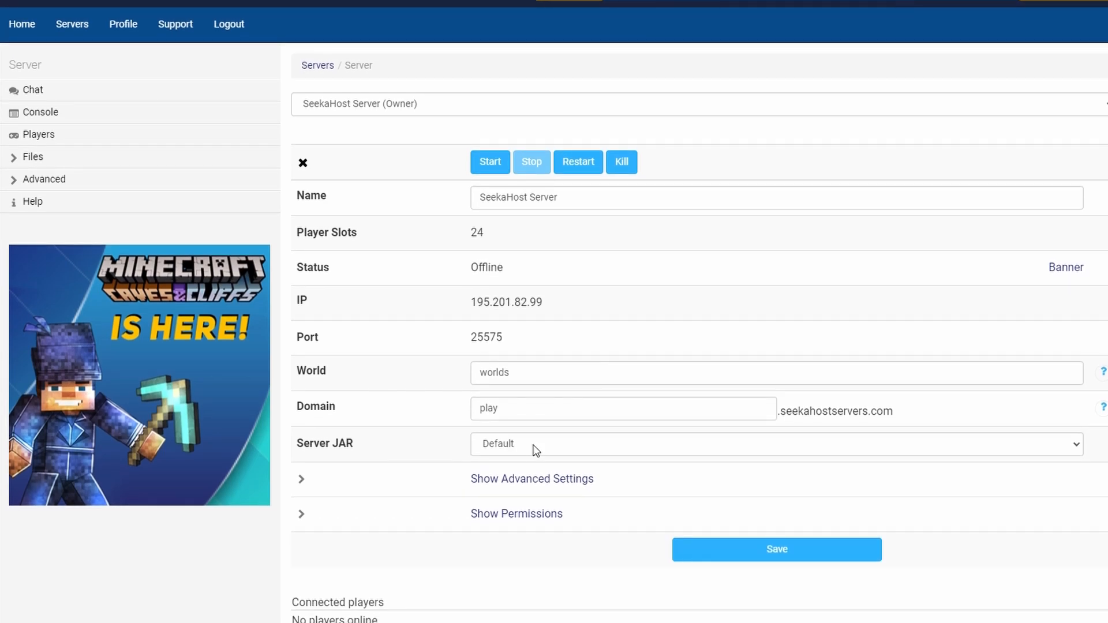
left_click(769, 443)
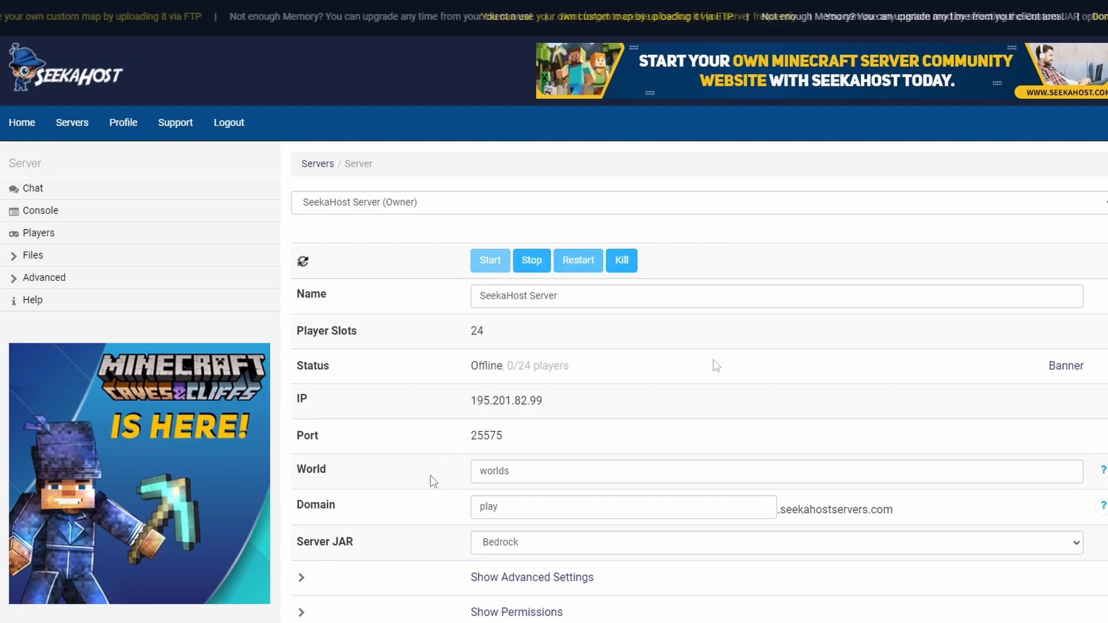
left_click(490, 259)
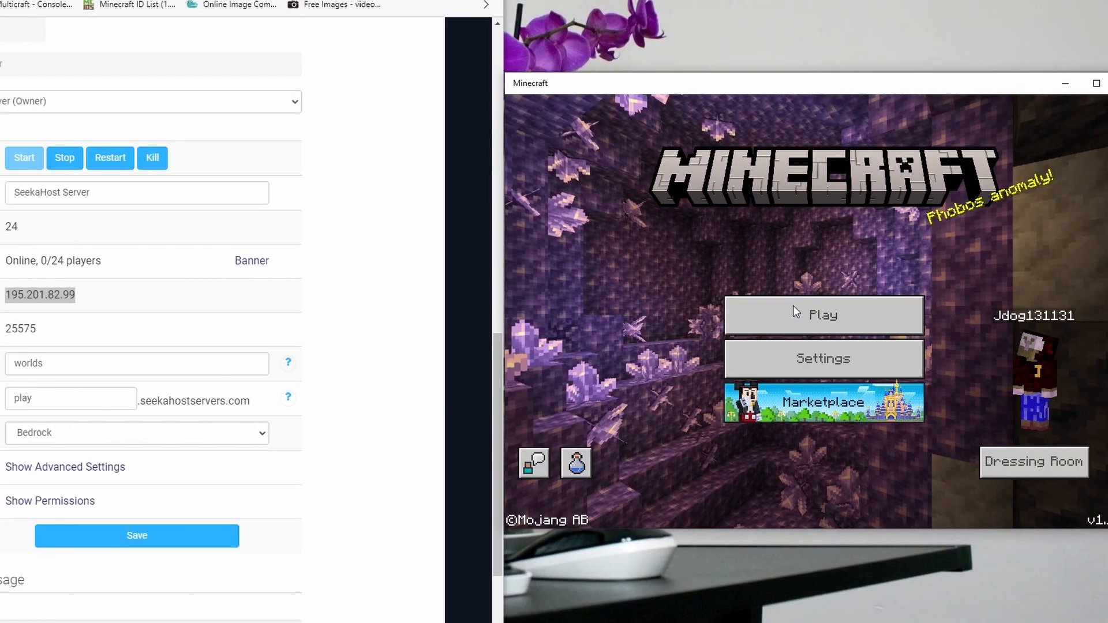
In Minecraft's Servers tab, open the Add External Server form.
left_click(823, 316)
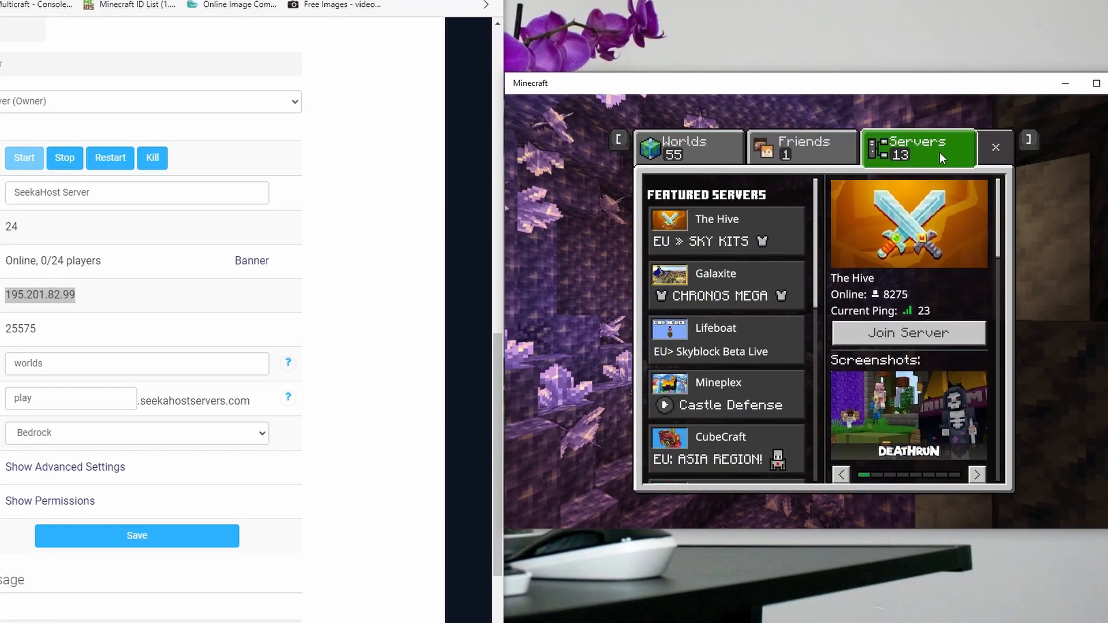
scroll("down", 3)
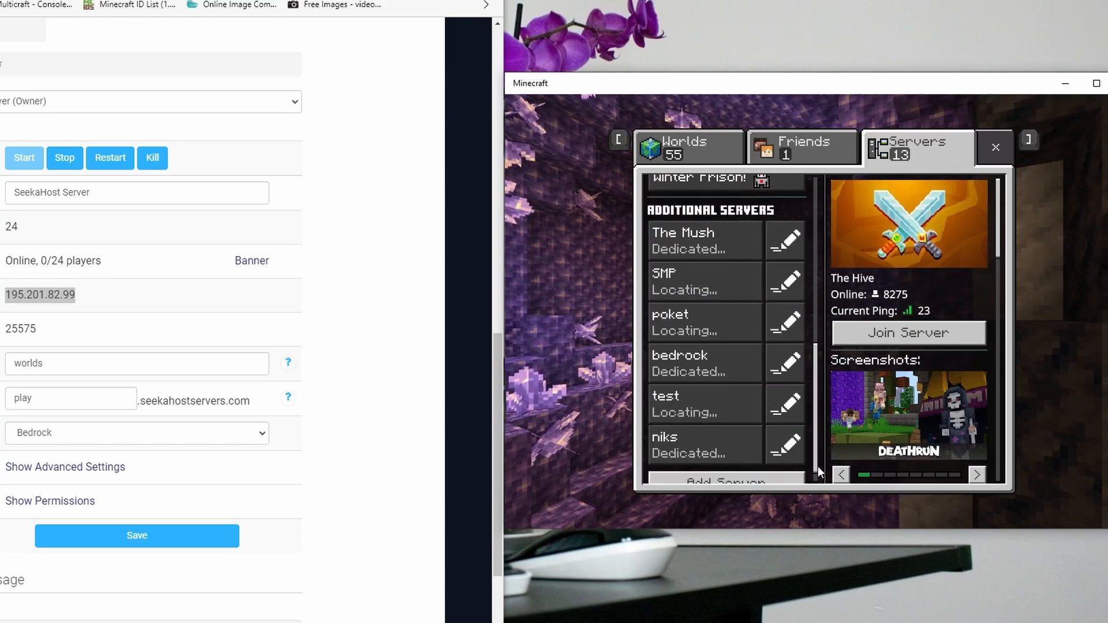
left_click(723, 481)
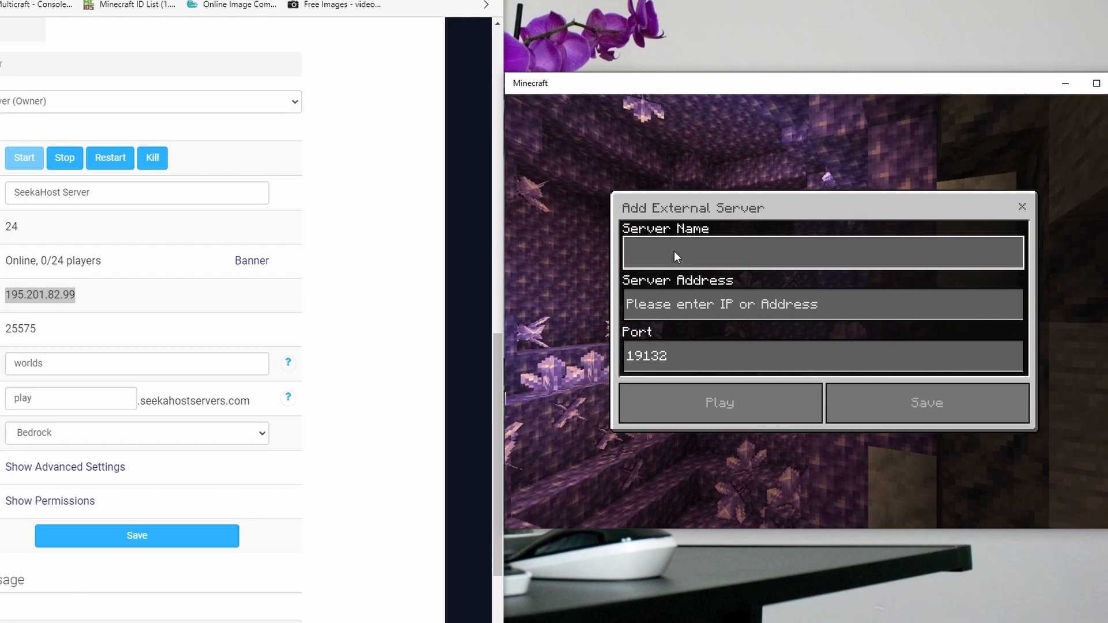
Save external server 'my server' at 195.201.82.99 with an adjusted port.
type("my server")
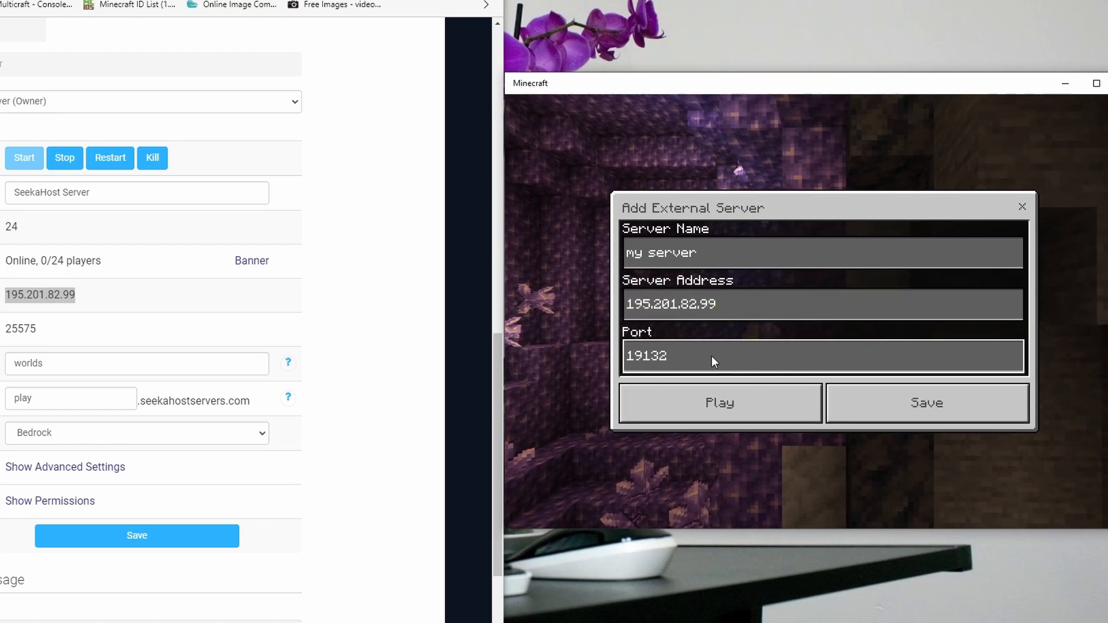
key("Backspace")
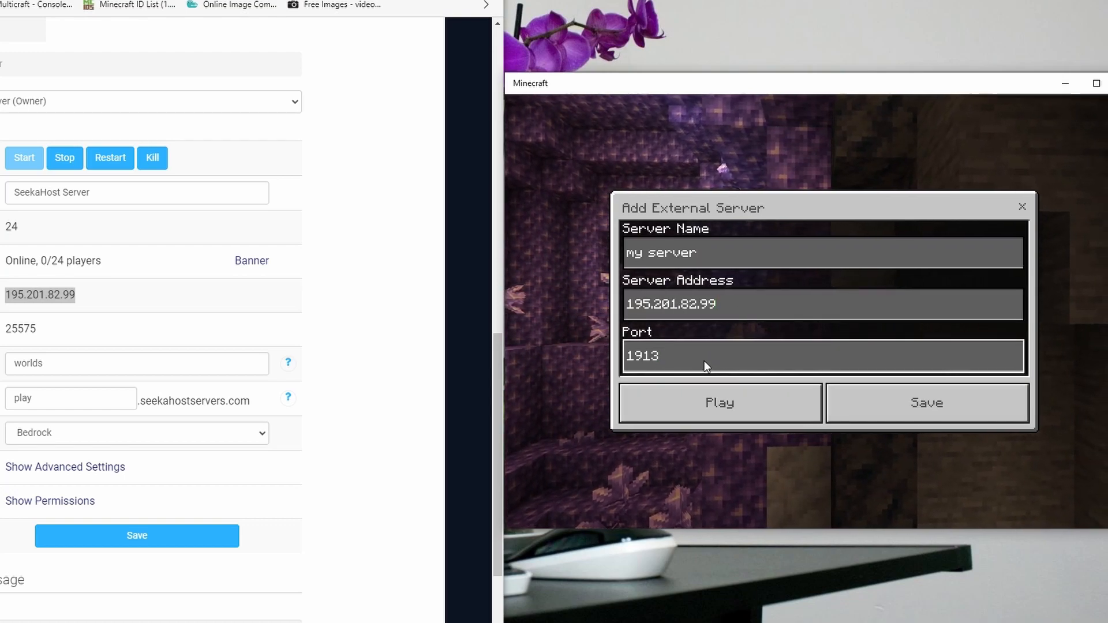
left_click(928, 404)
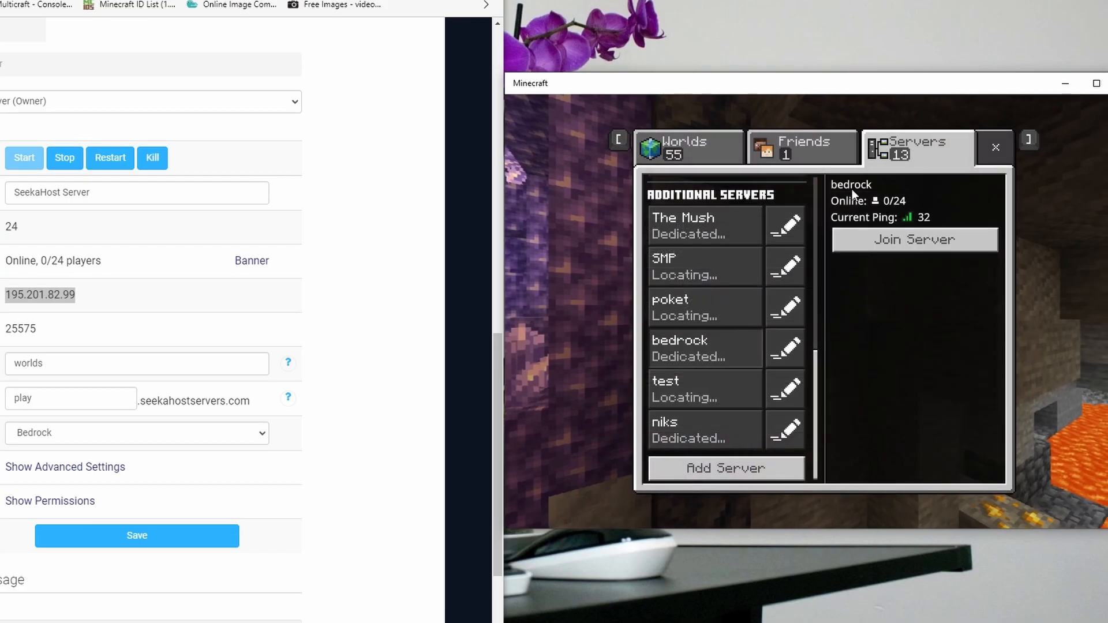